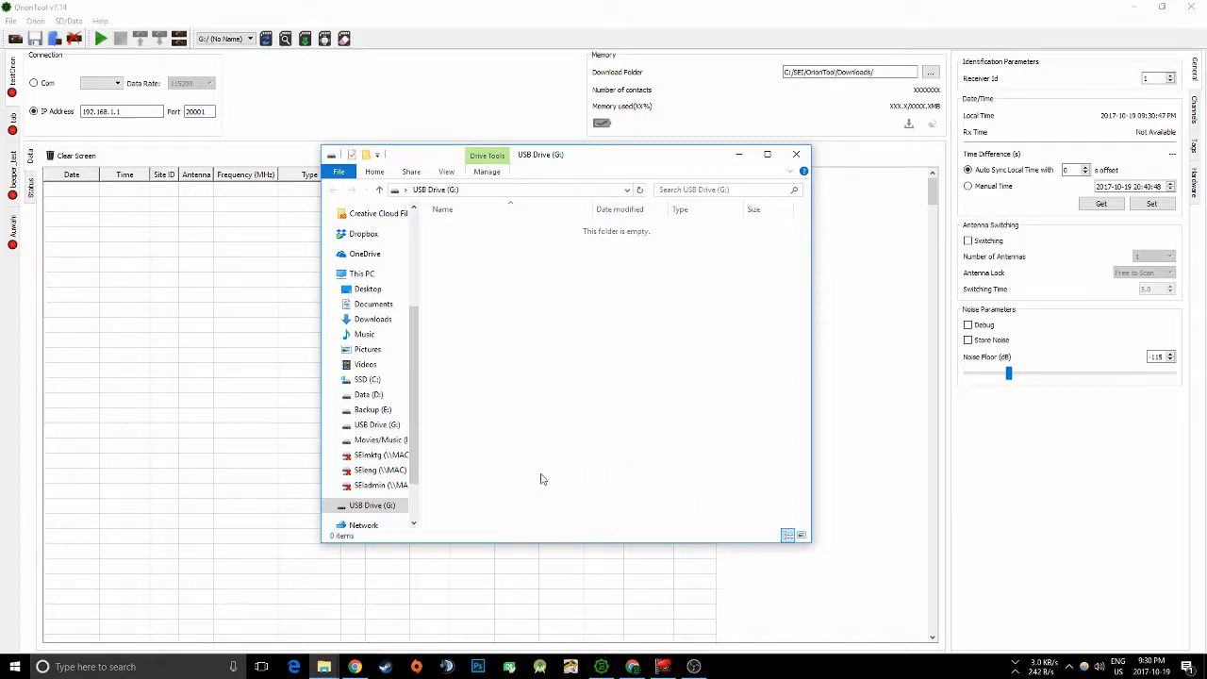
{"action": "mouse_move", "coordinate": [693, 330]}
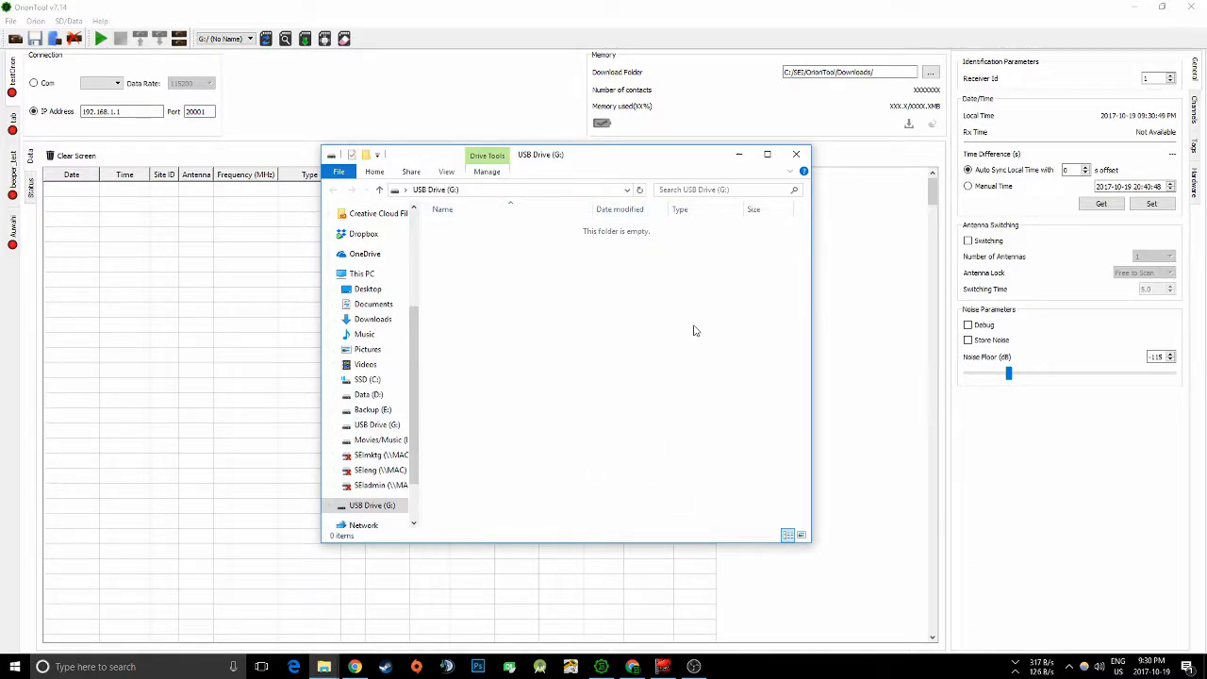
{"action": "mouse_move", "coordinate": [613, 298]}
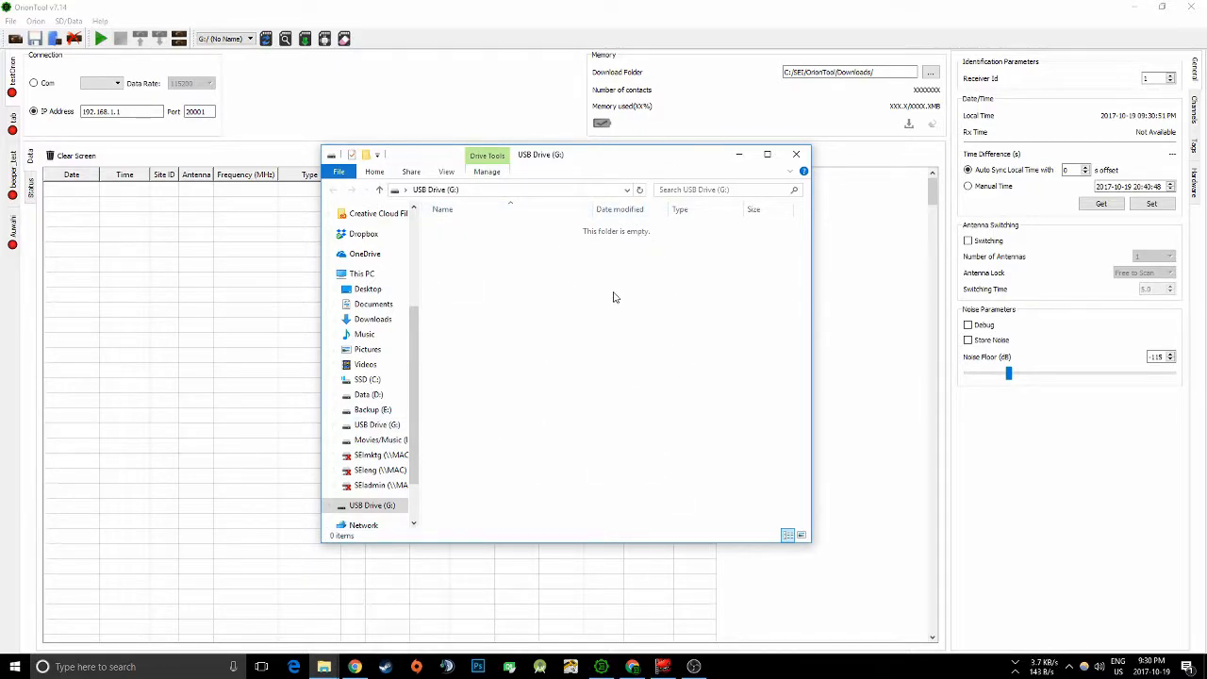
{"action": "mouse_move", "coordinate": [545, 187]}
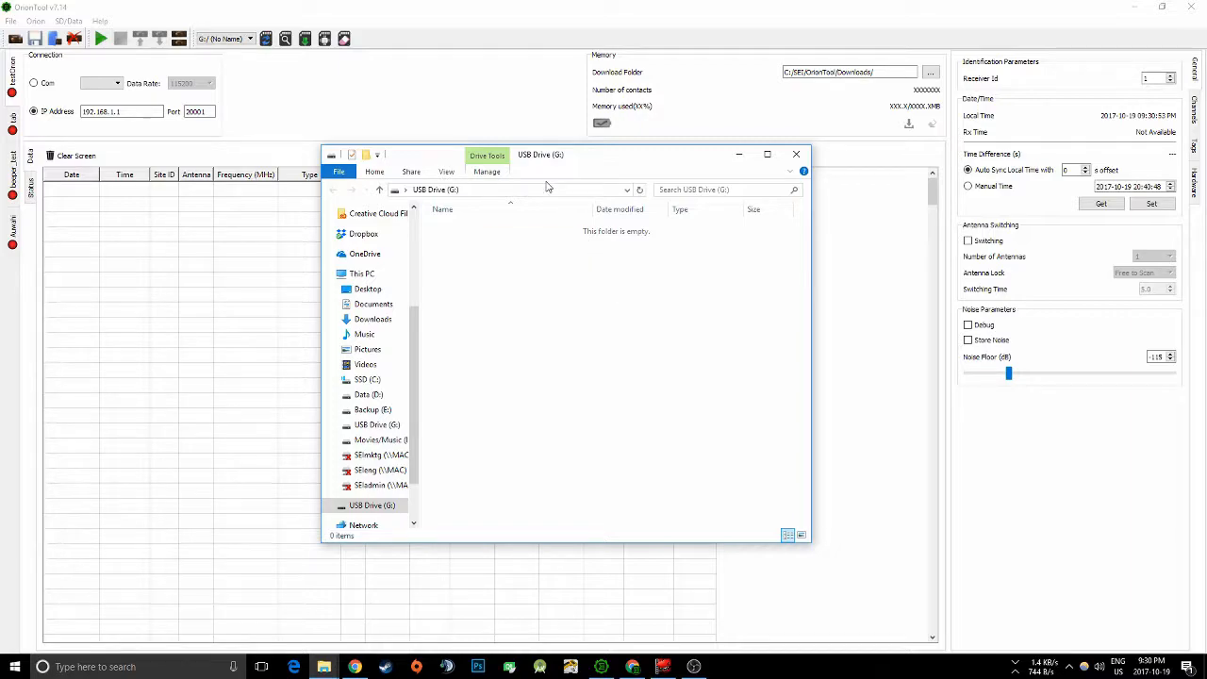
{"action": "mouse_move", "coordinate": [558, 169]}
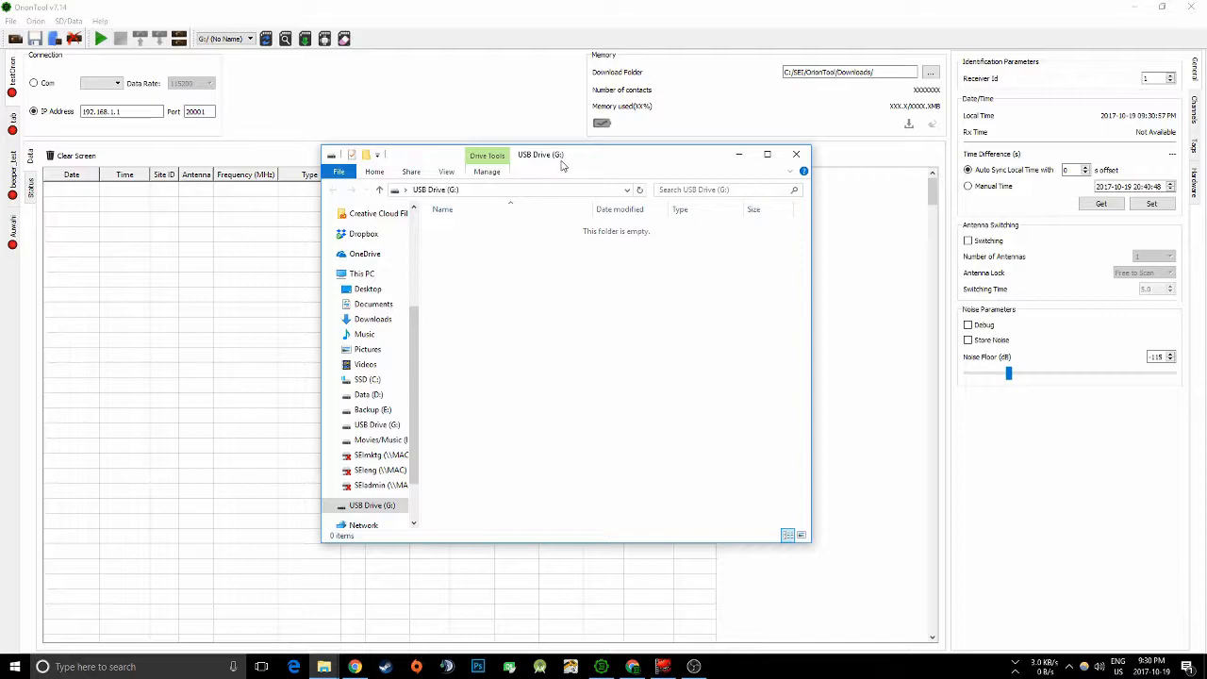
{"action": "mouse_move", "coordinate": [487, 475]}
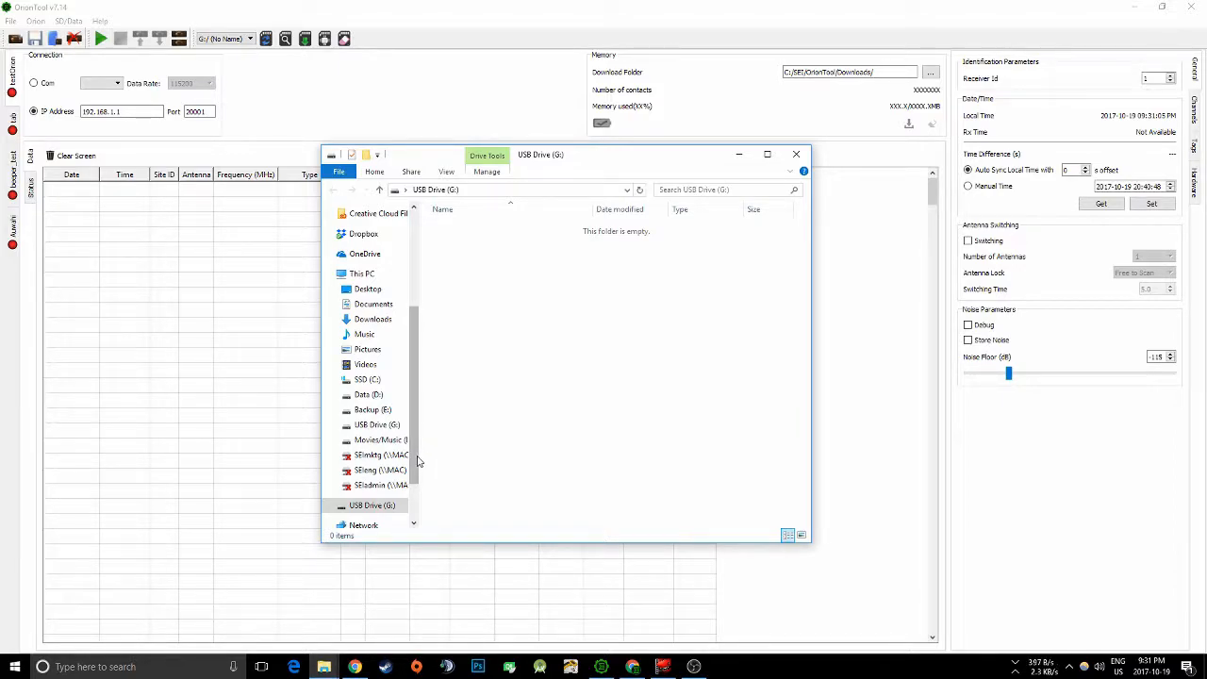
Step: Navigate from the empty USB Drive (G:) back to This PC listing its devices and drives
{"action": "scroll", "scroll_direction": "down", "scroll_amount": 3}
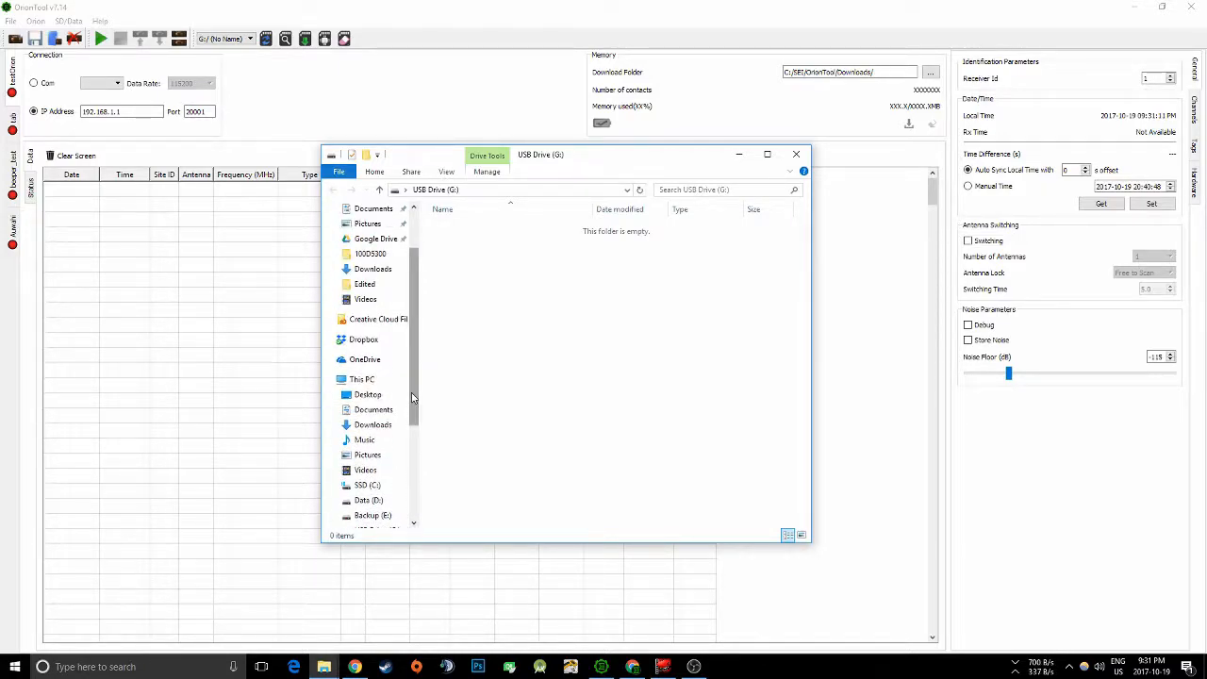
{"action": "left_click", "coordinate": [362, 377]}
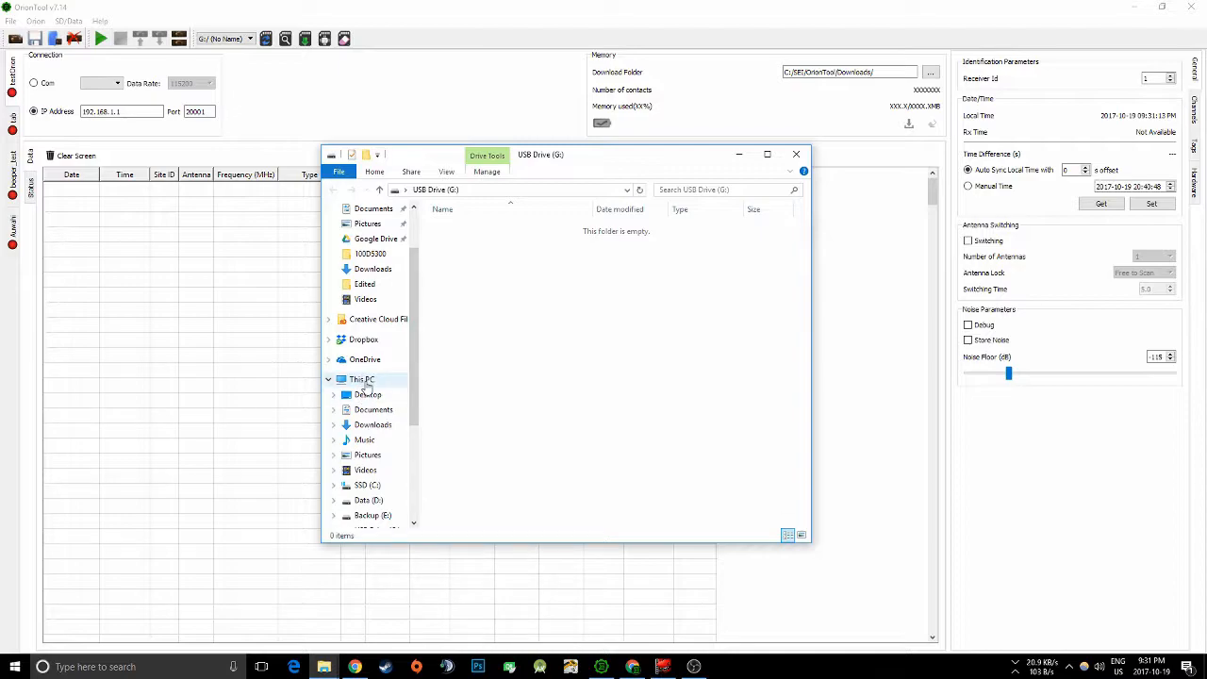
{"action": "left_click", "coordinate": [363, 380]}
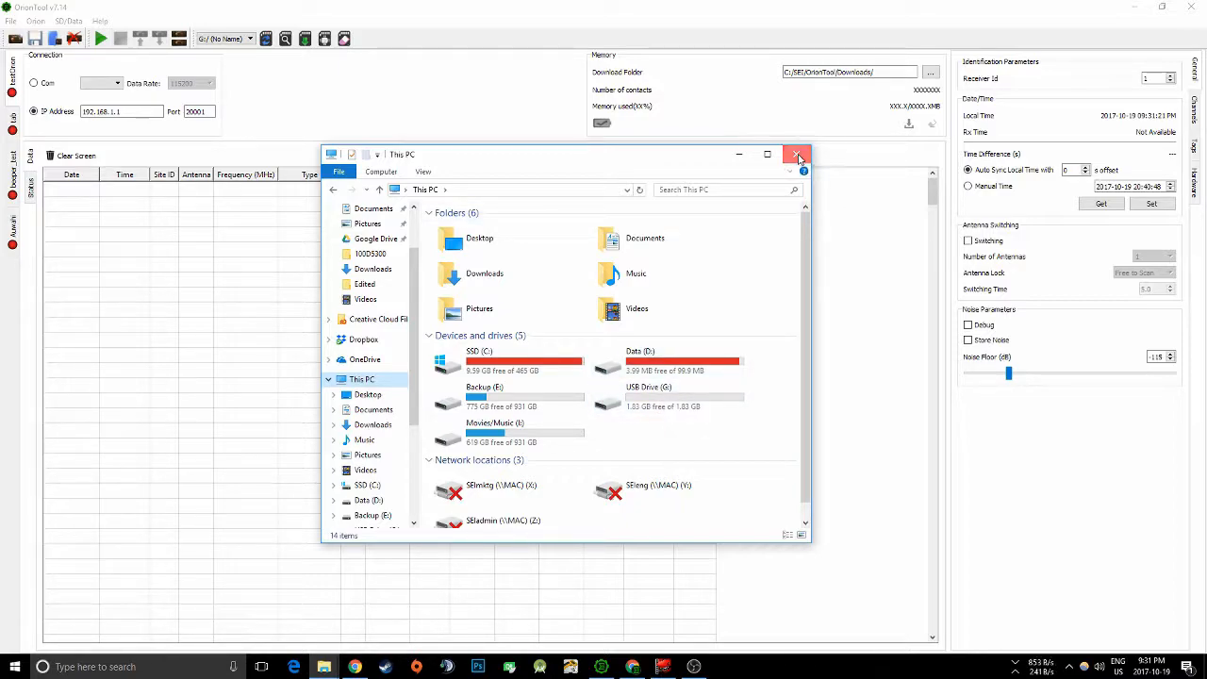
Step: Erase the SD card on drive G:, confirming the format warning and the success result
{"action": "left_click", "coordinate": [796, 155]}
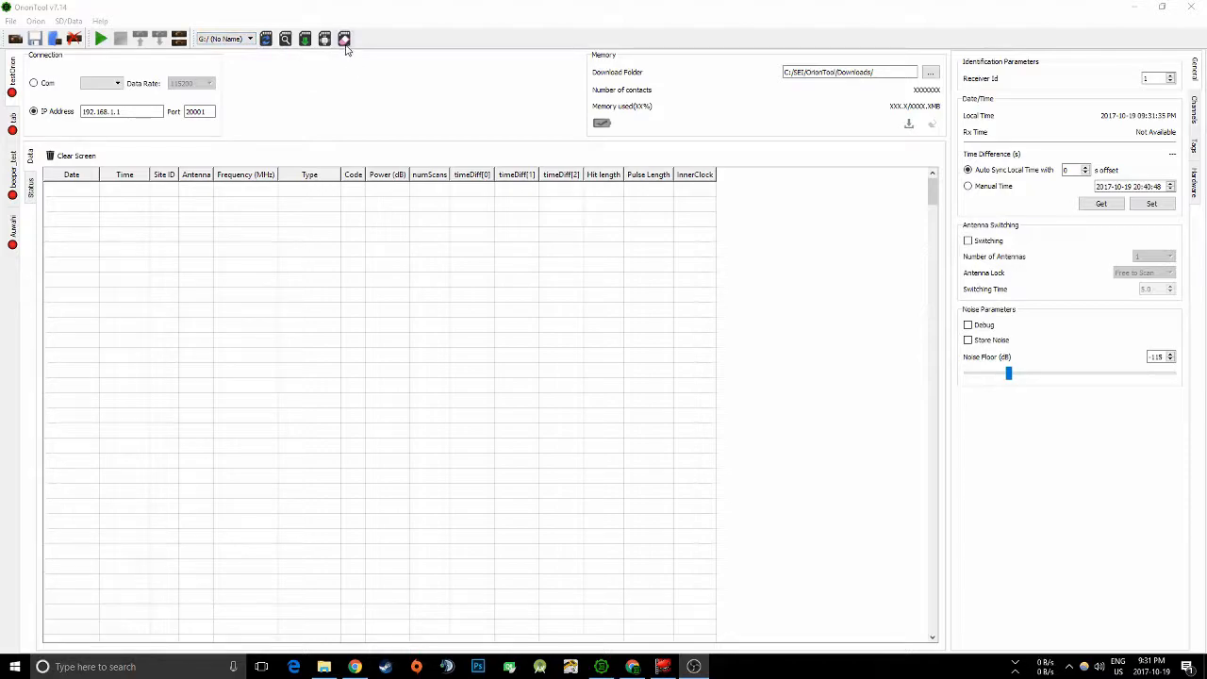
{"action": "left_click", "coordinate": [343, 38]}
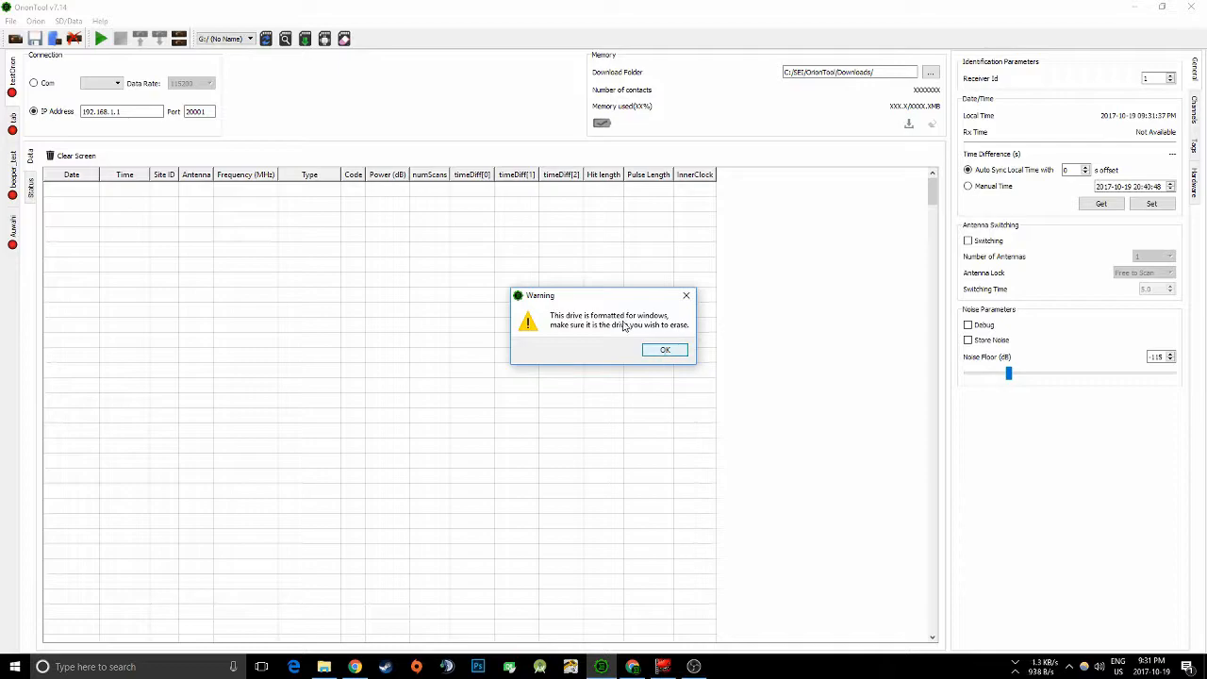
{"action": "left_click", "coordinate": [664, 349]}
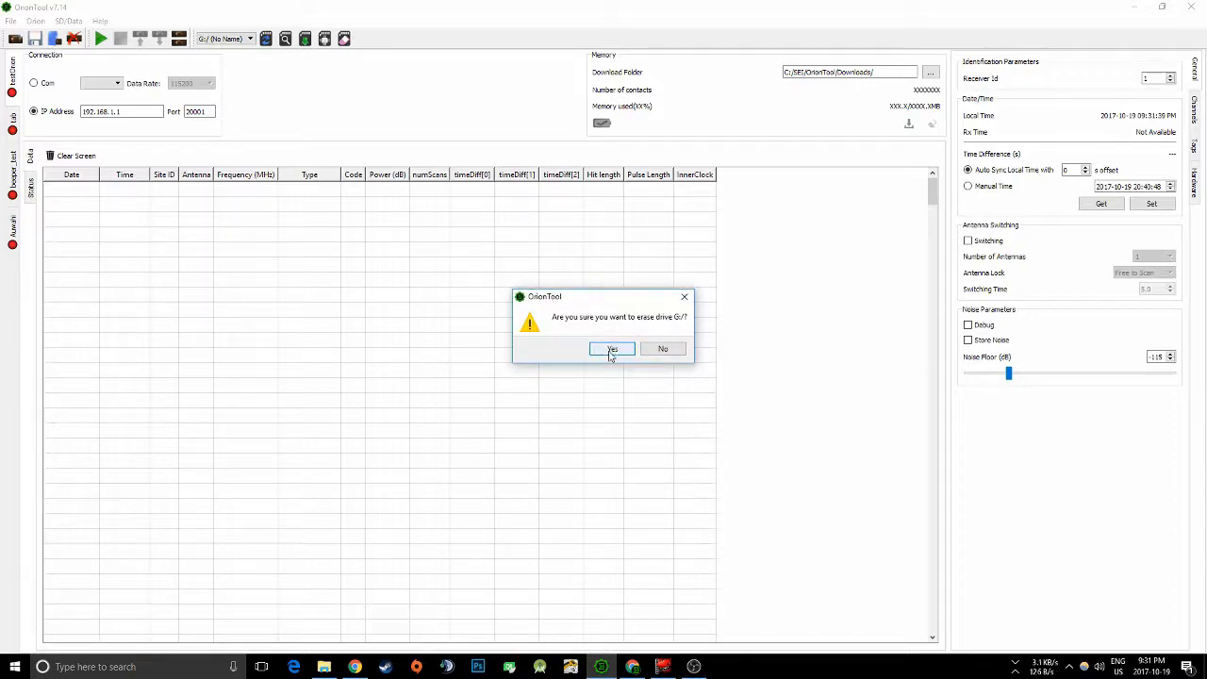
{"action": "left_click", "coordinate": [611, 347]}
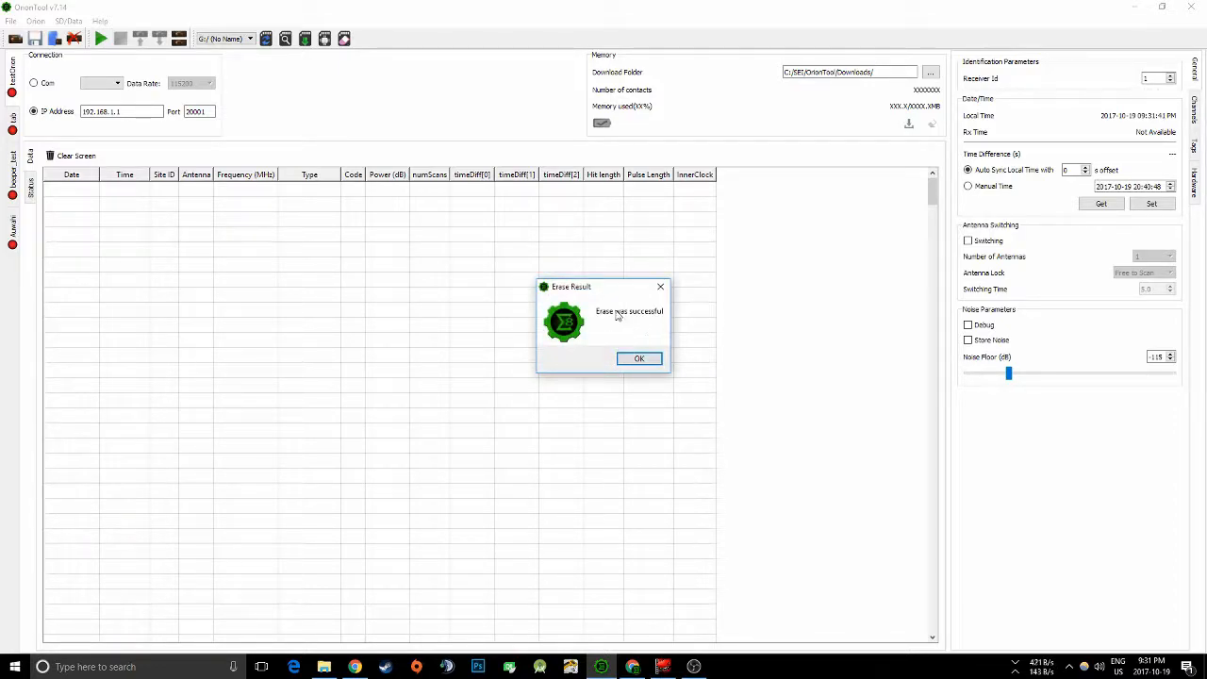
{"action": "left_click", "coordinate": [638, 358]}
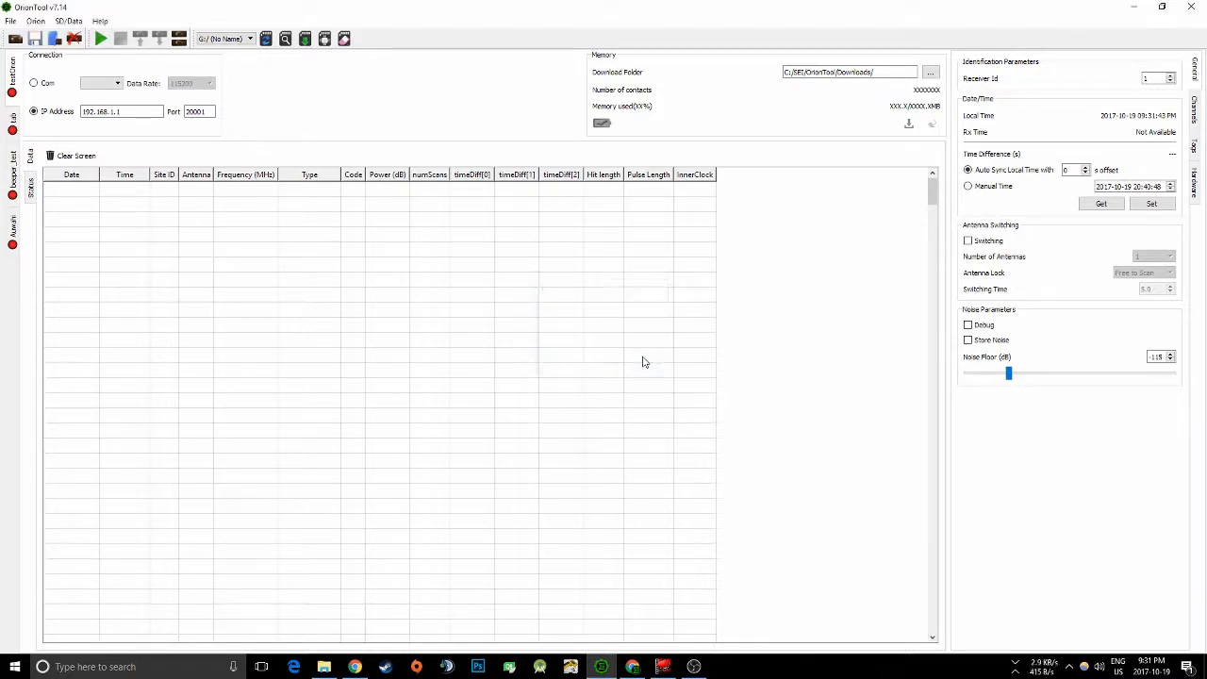
{"action": "mouse_move", "coordinate": [324, 38]}
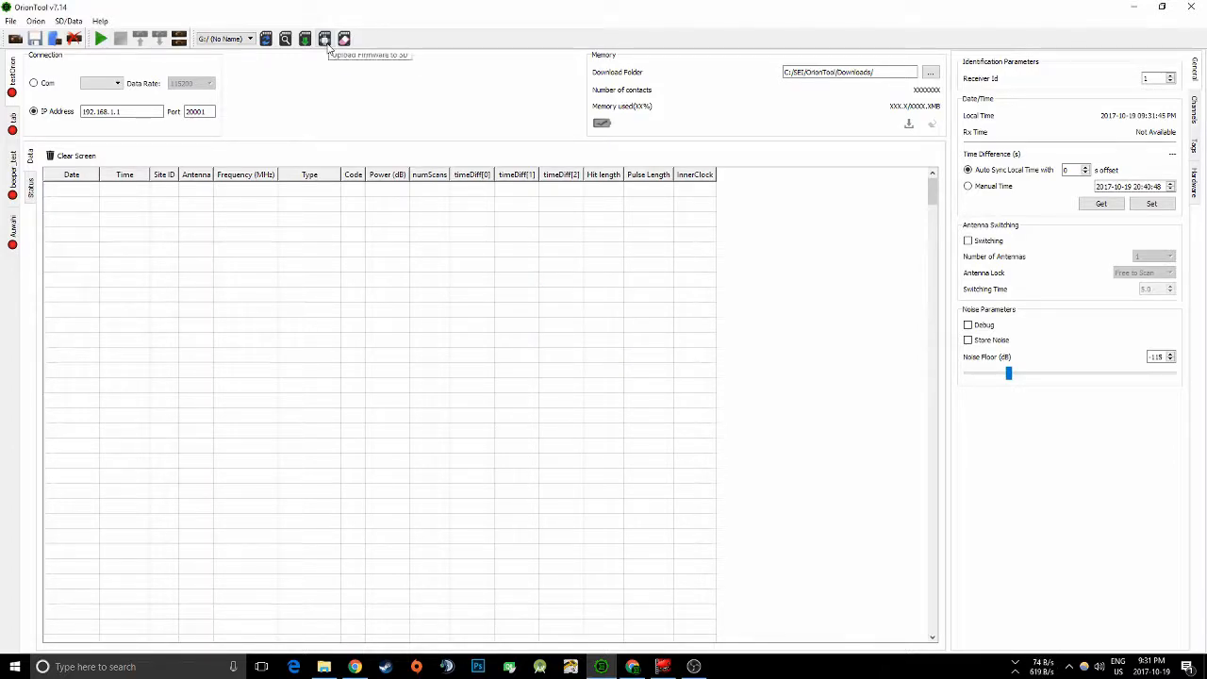
Step: Upload orion-v7.10.img from the Firmware folder to the card and confirm it verified
{"action": "left_click", "coordinate": [325, 38]}
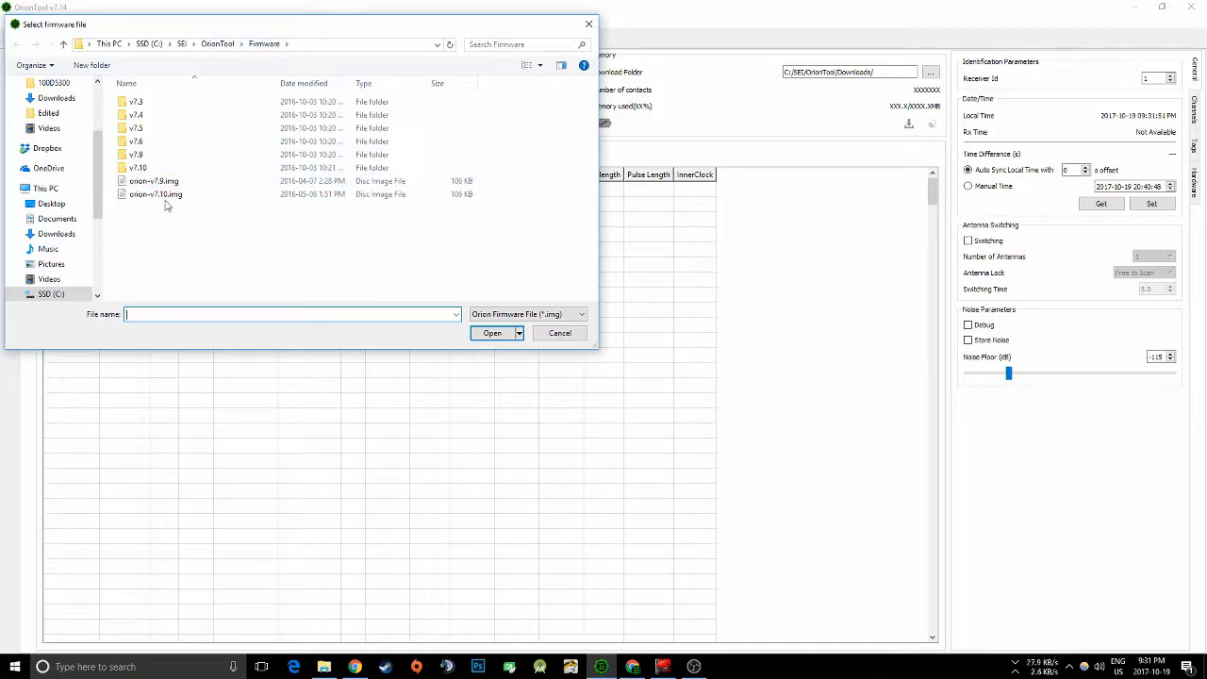
{"action": "left_click", "coordinate": [155, 195]}
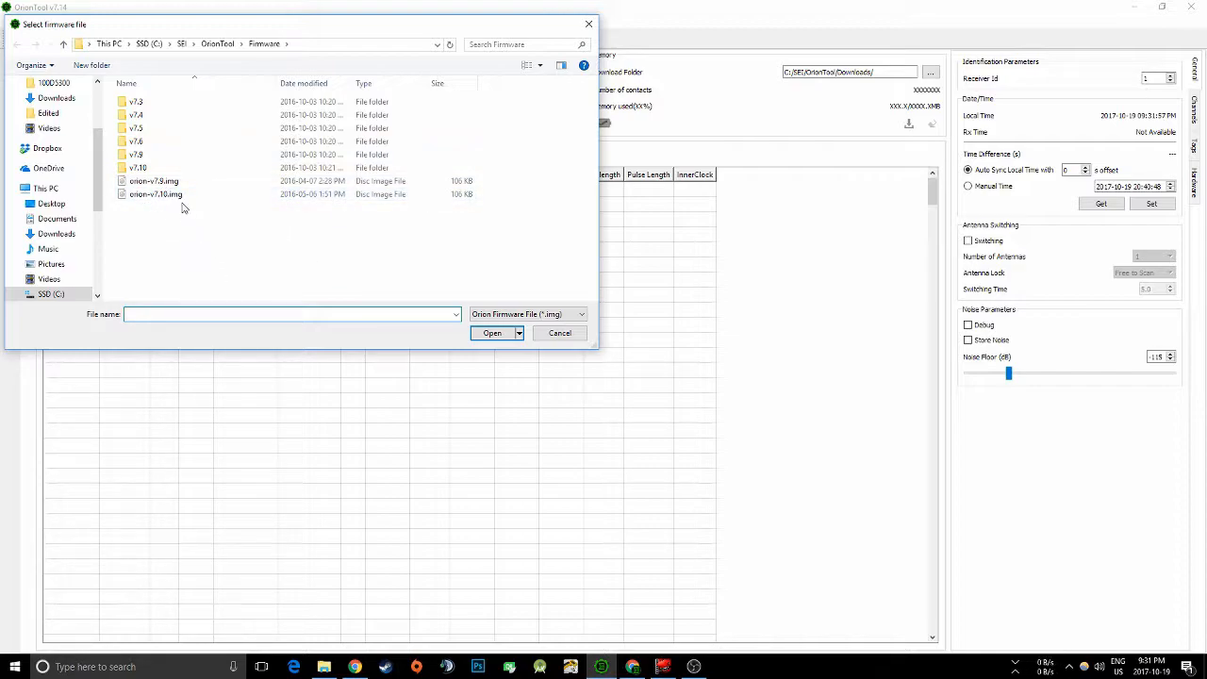
{"action": "mouse_move", "coordinate": [155, 194]}
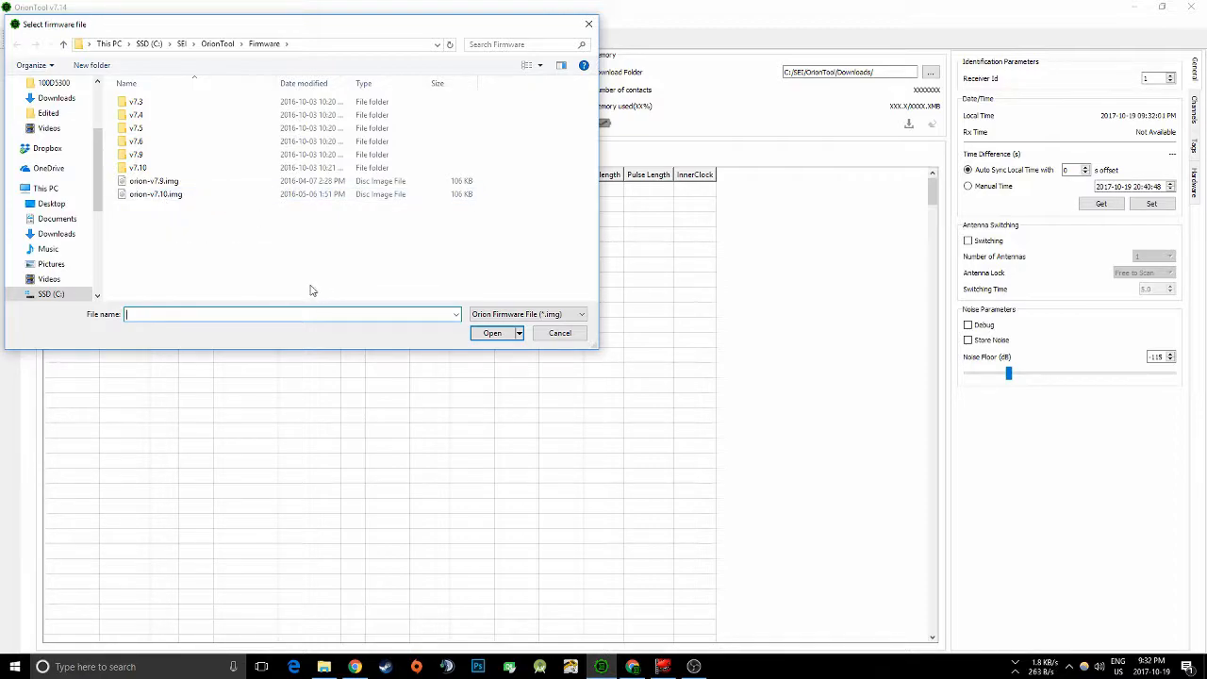
{"action": "mouse_move", "coordinate": [203, 237]}
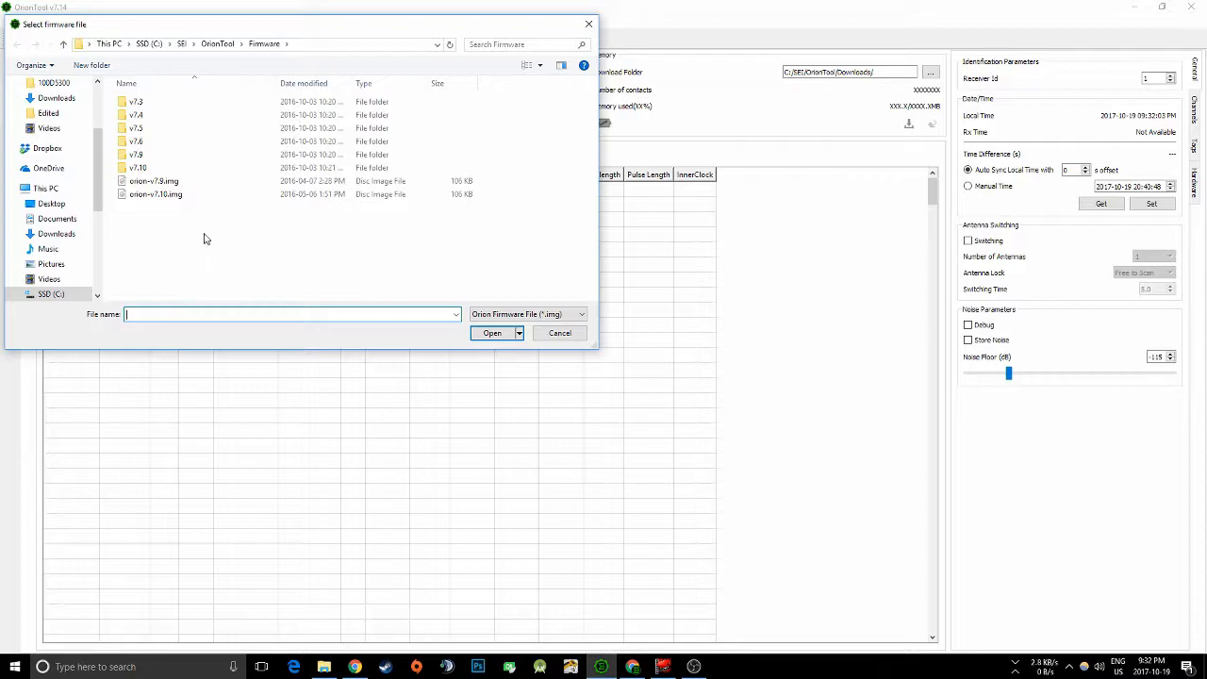
{"action": "left_click", "coordinate": [155, 192]}
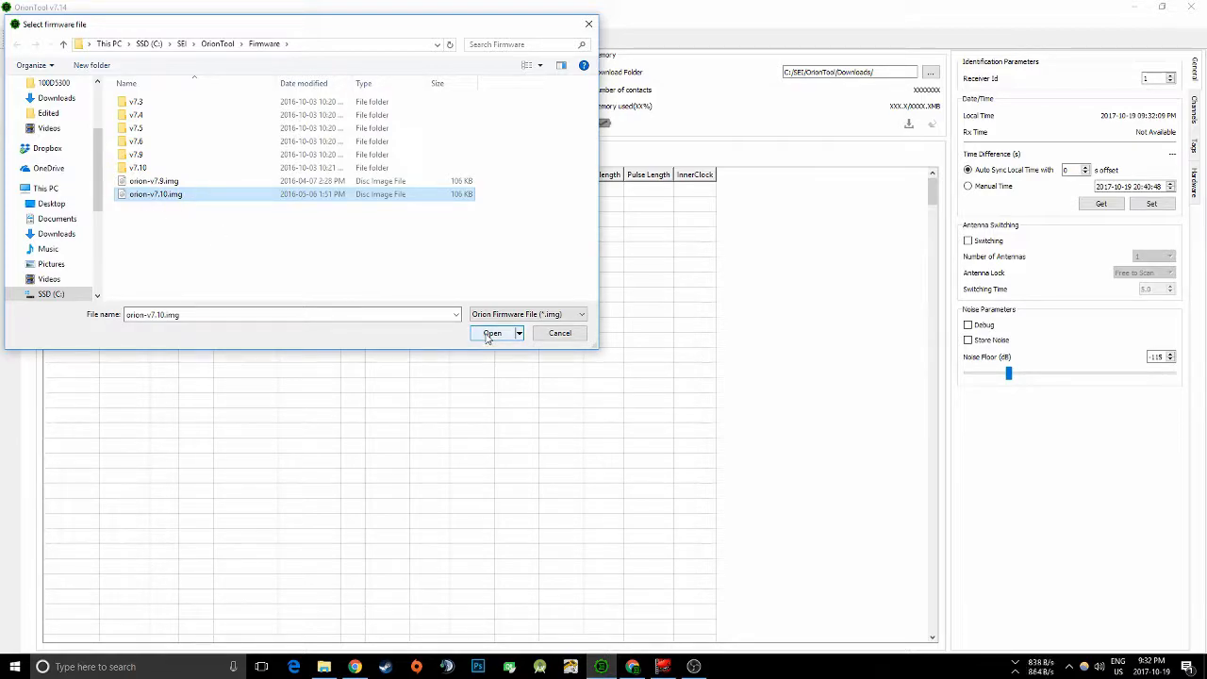
{"action": "left_click", "coordinate": [491, 332]}
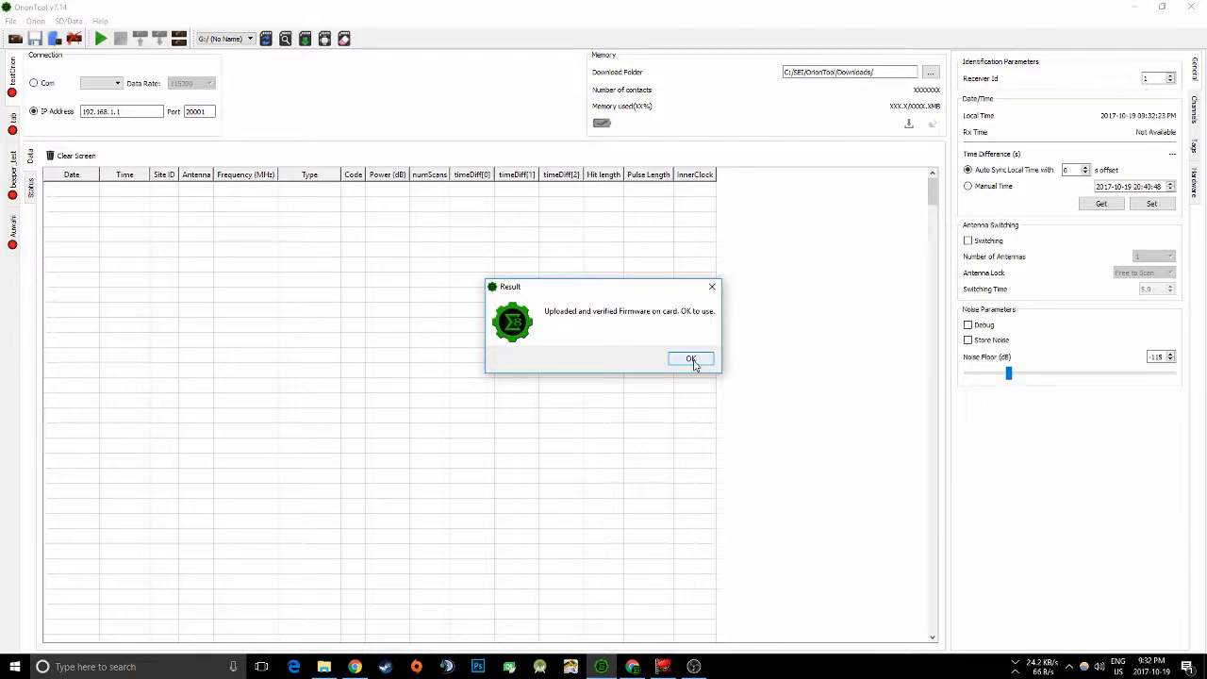
{"action": "left_click", "coordinate": [690, 358]}
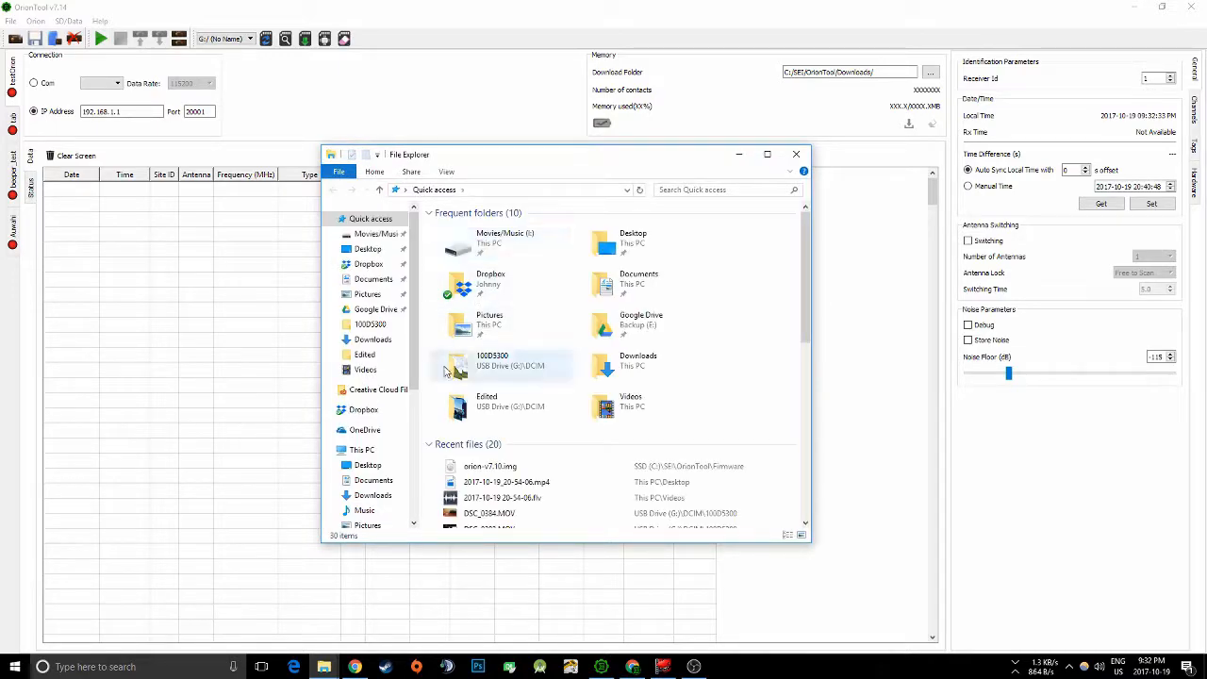
Step: Eject USB Drive (G:) from This PC so Windows reports it safe to remove
{"action": "left_click", "coordinate": [362, 449]}
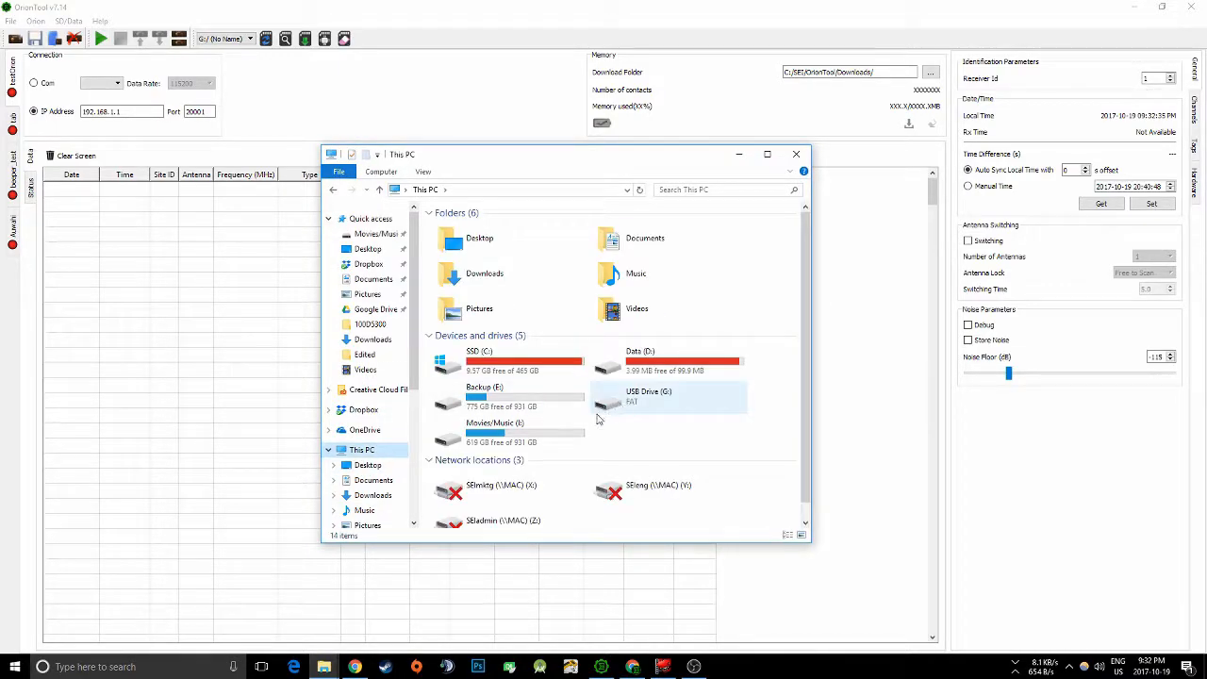
{"action": "left_click", "coordinate": [648, 396]}
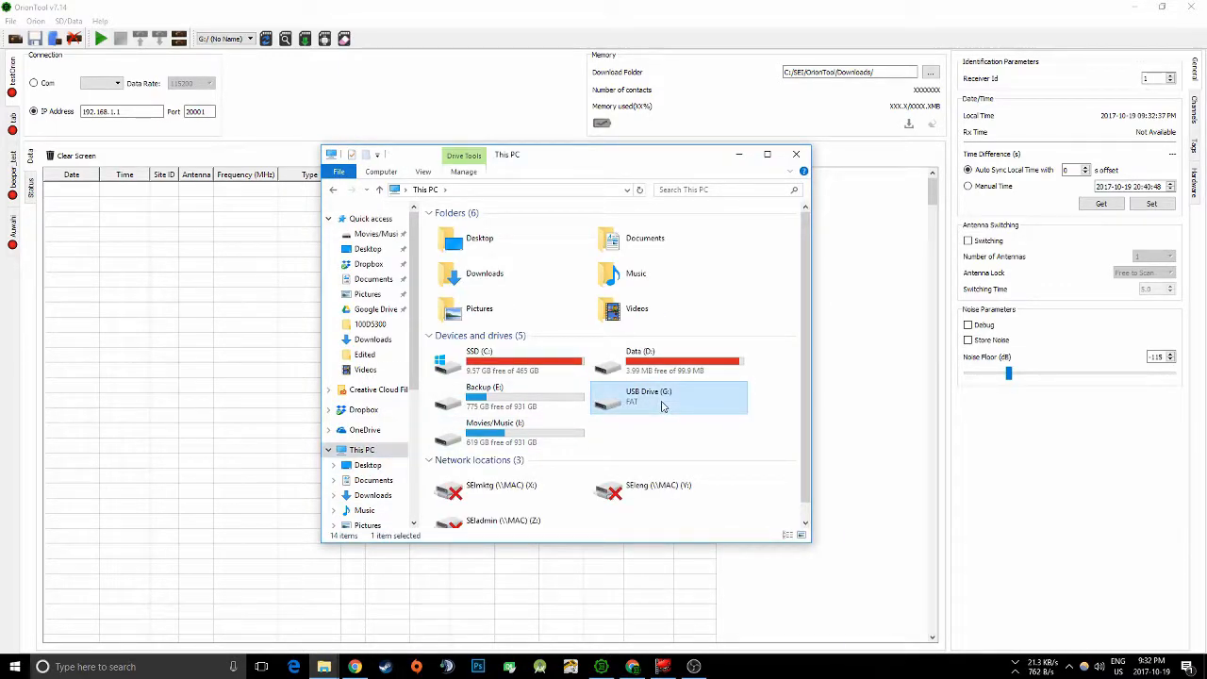
{"action": "right_click", "coordinate": [668, 400]}
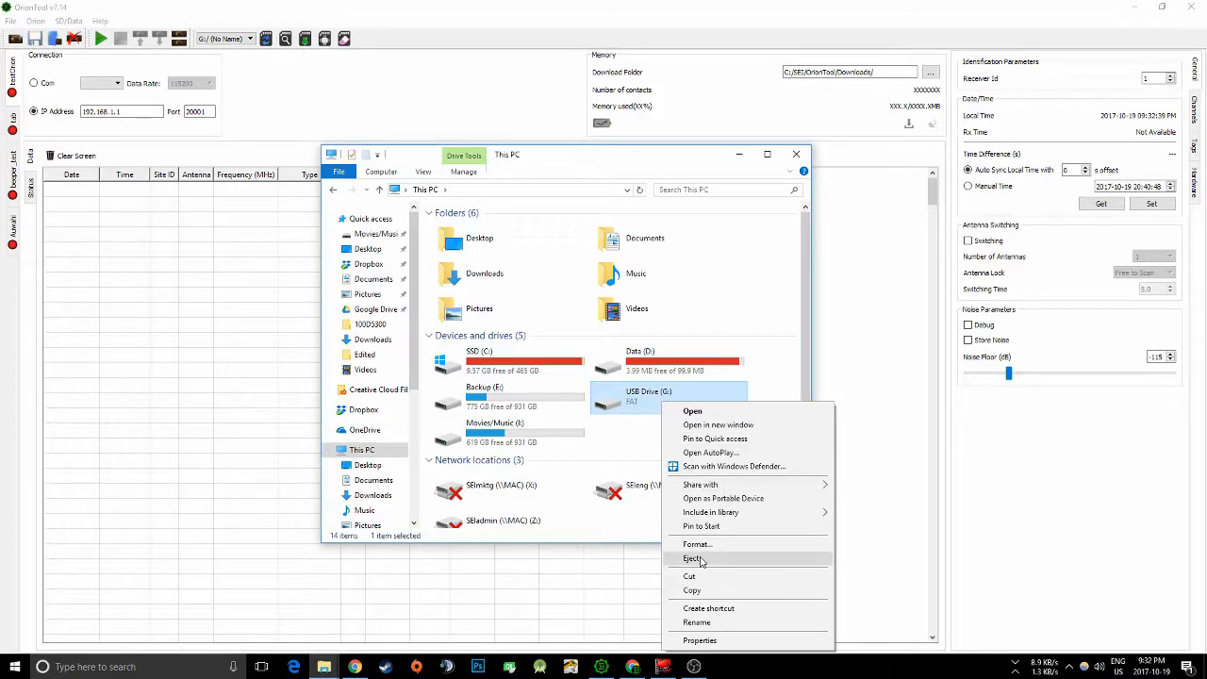
{"action": "left_click", "coordinate": [694, 558]}
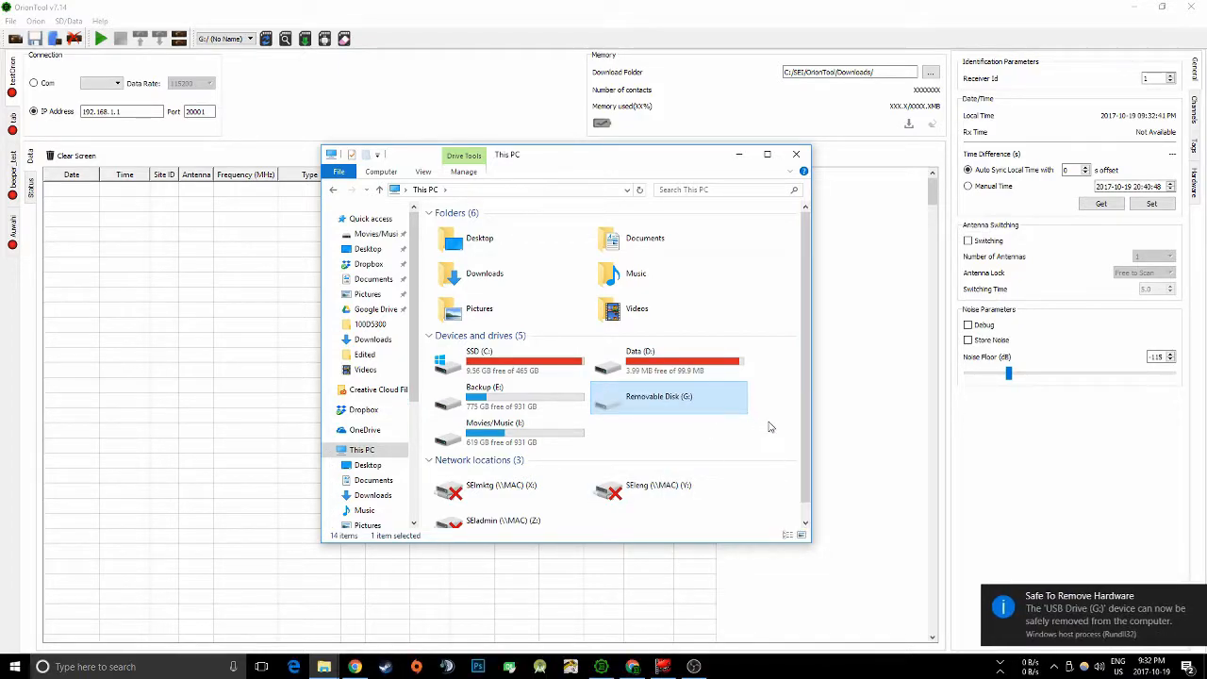